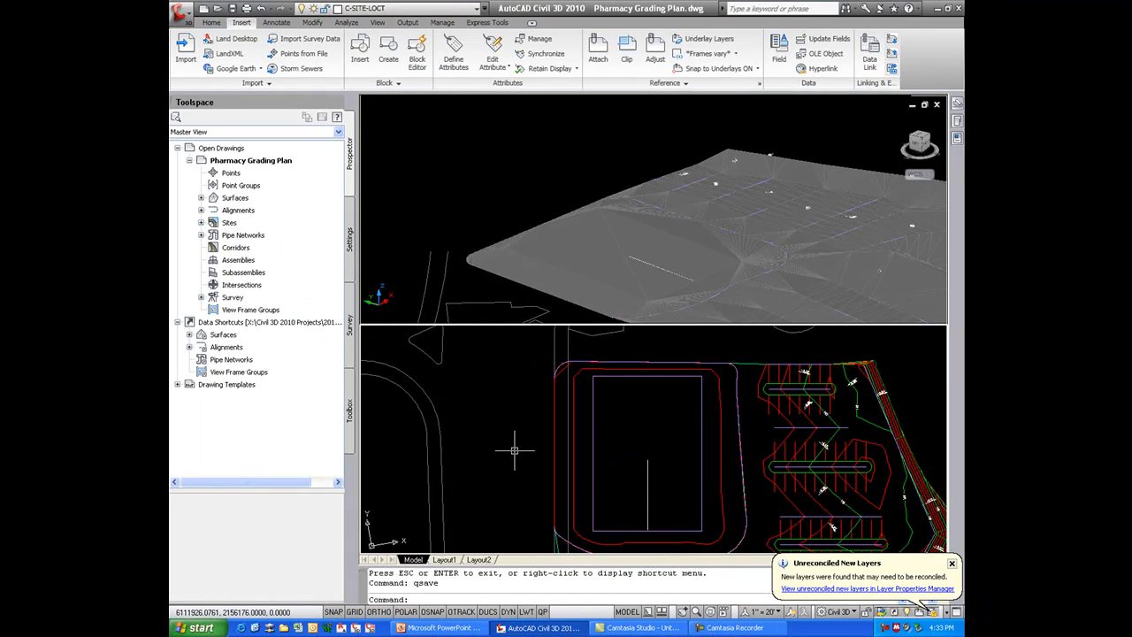
mouse_move(515, 451)
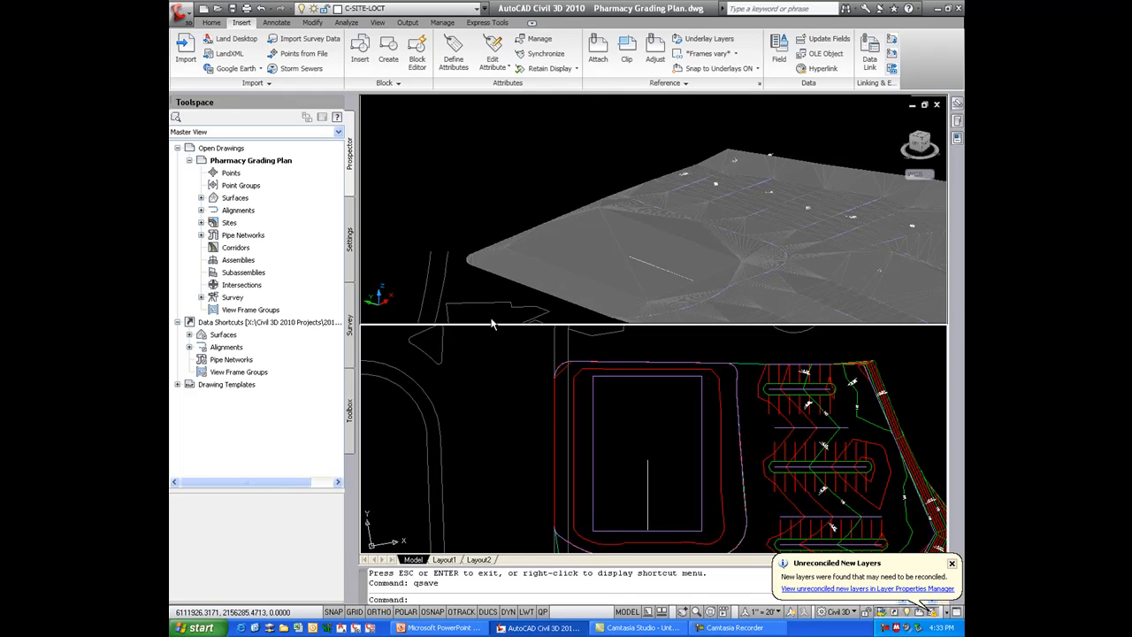
mouse_move(499, 382)
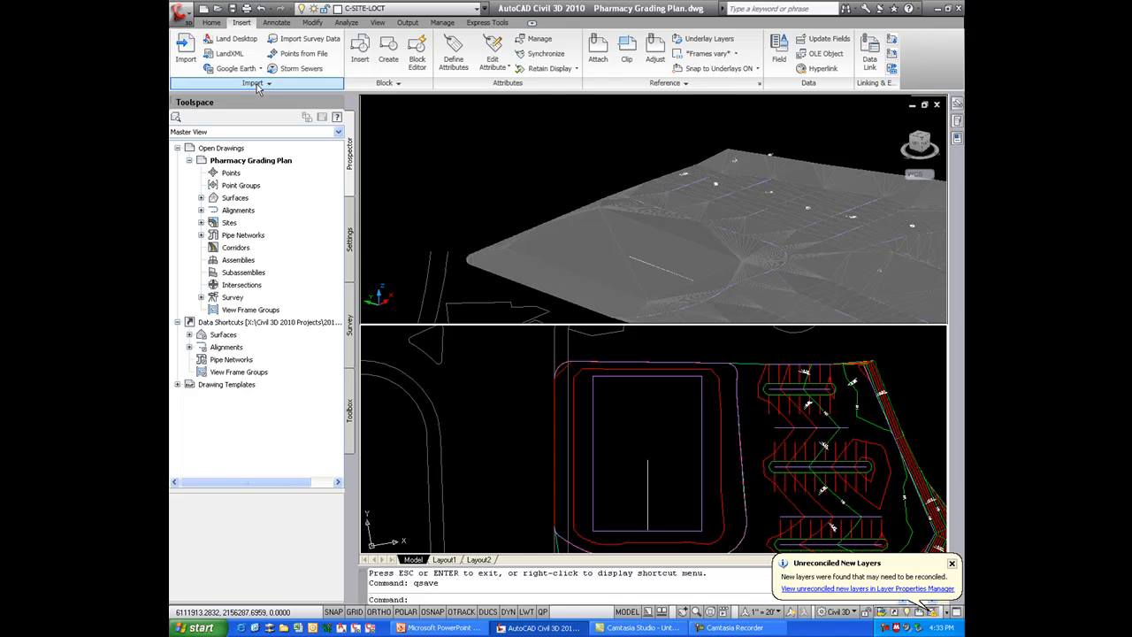
Step: Start the Import Building Site wizard from the expanded Import panel
left_click(254, 83)
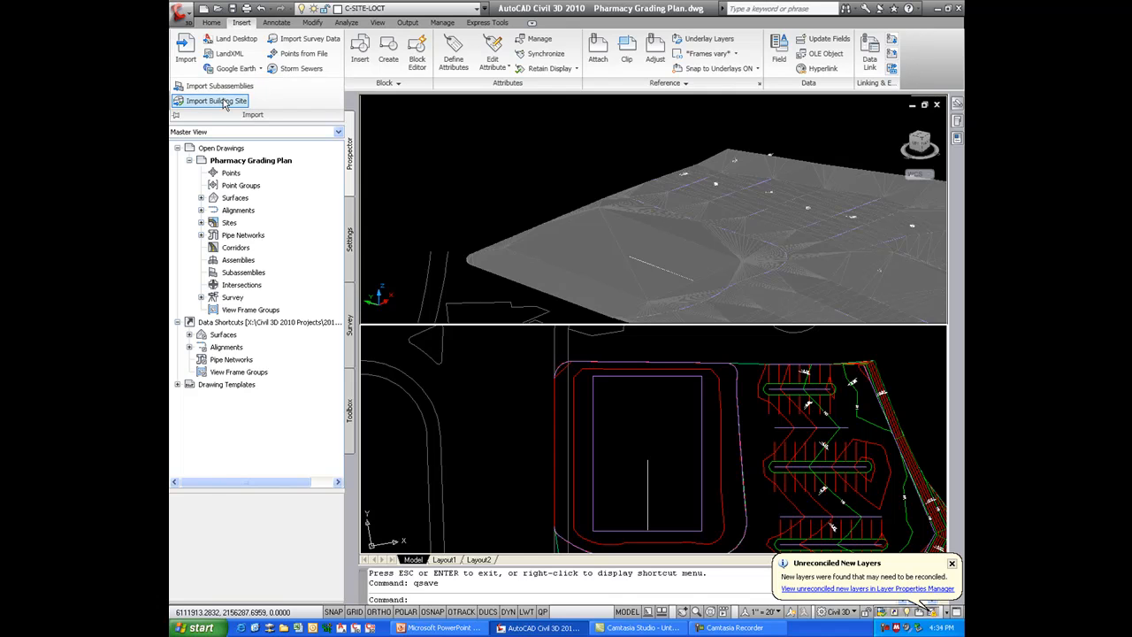
left_click(220, 99)
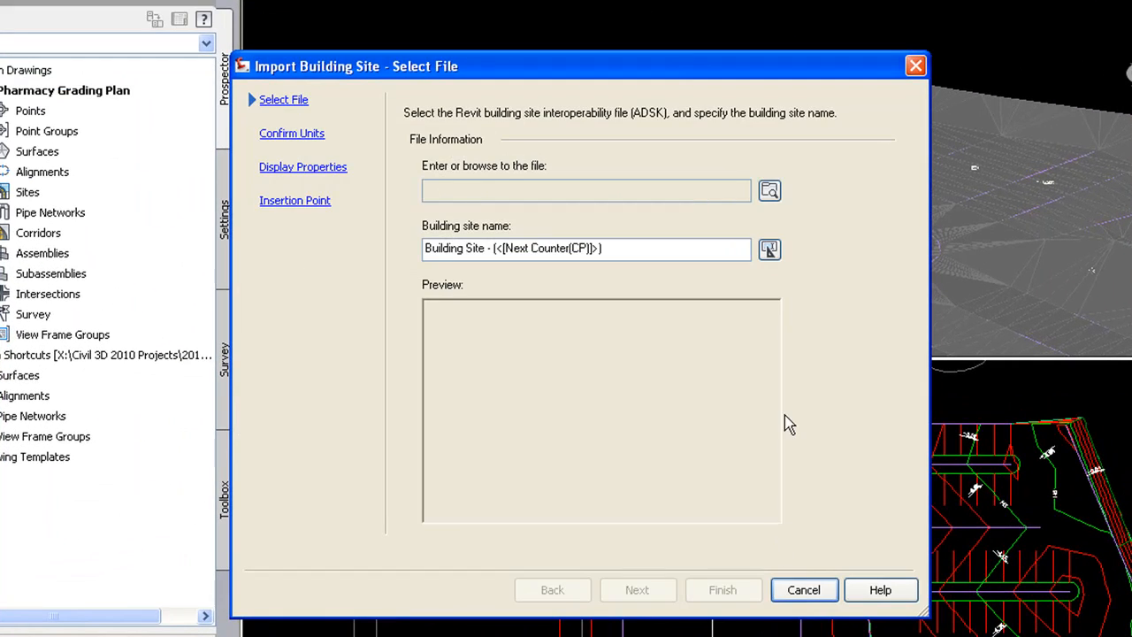
Step: Load Pharmacy.adsk as the building site file and continue to the Confirm Units step
left_click(767, 191)
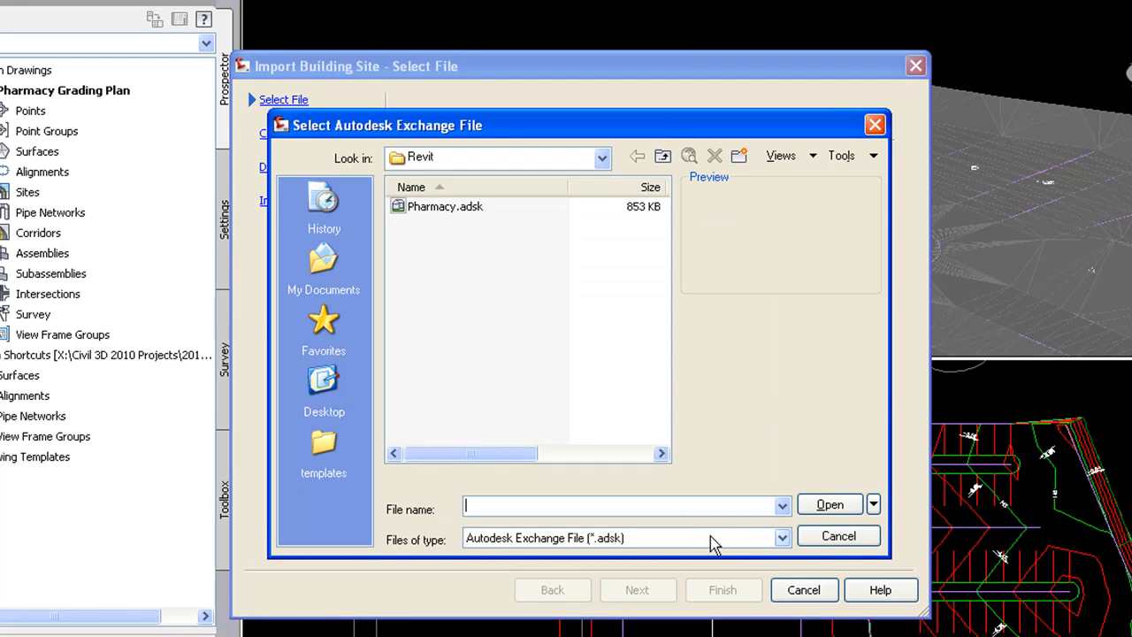
left_click(446, 205)
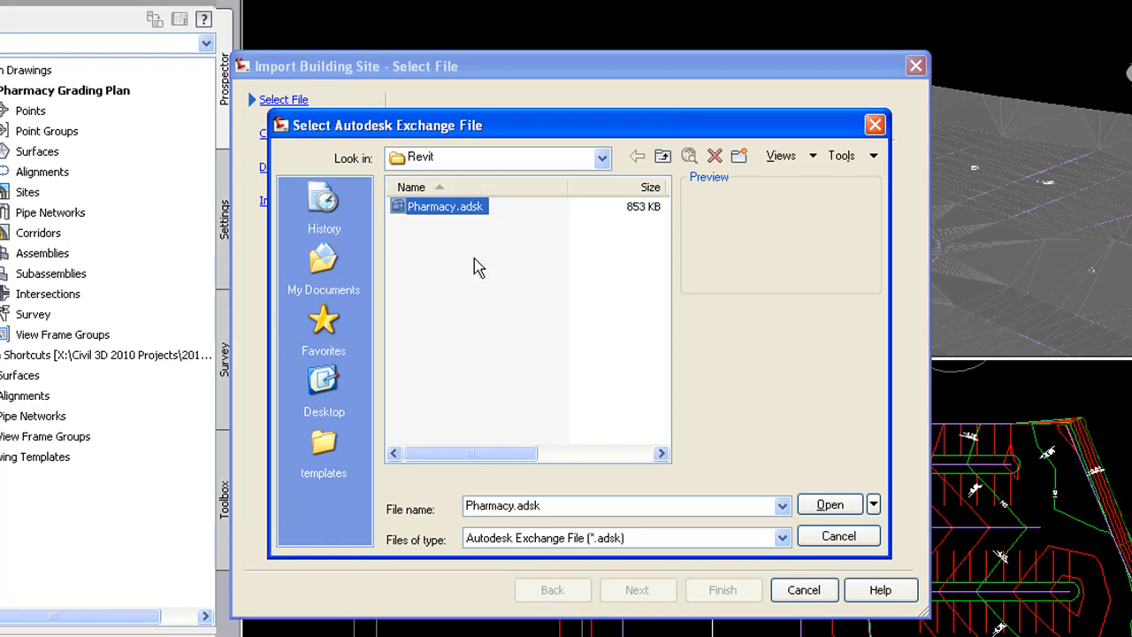
mouse_move(793, 491)
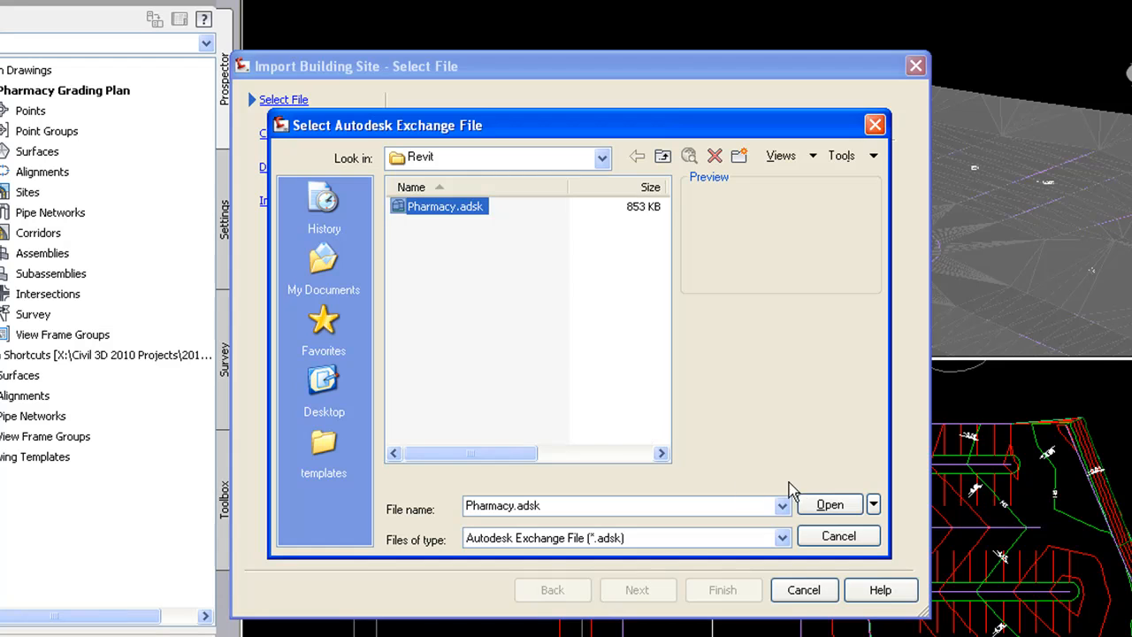
left_click(828, 504)
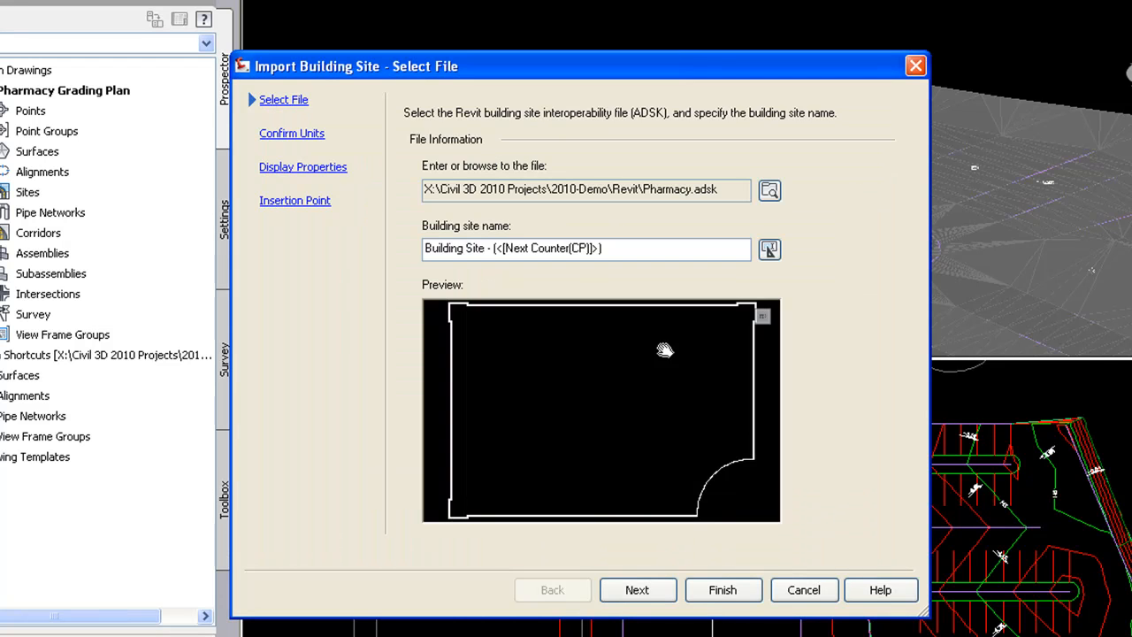
left_click(637, 591)
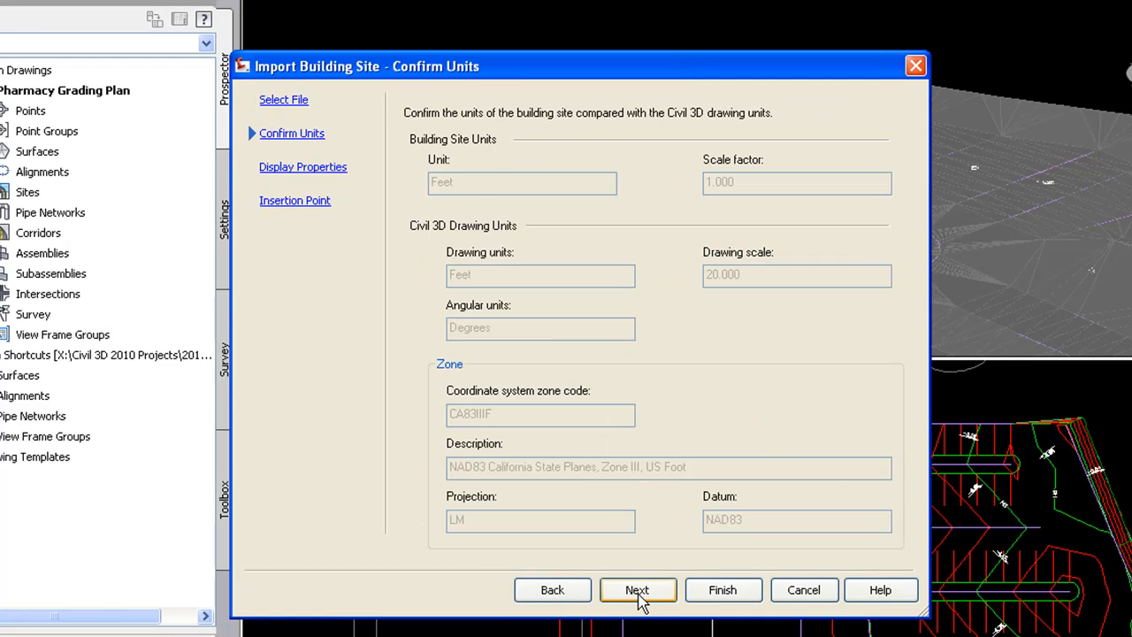
Step: Accept units and display settings, choose Specify in Drawing for the insertion point, and finish placing the Pharmacy building
left_click(637, 591)
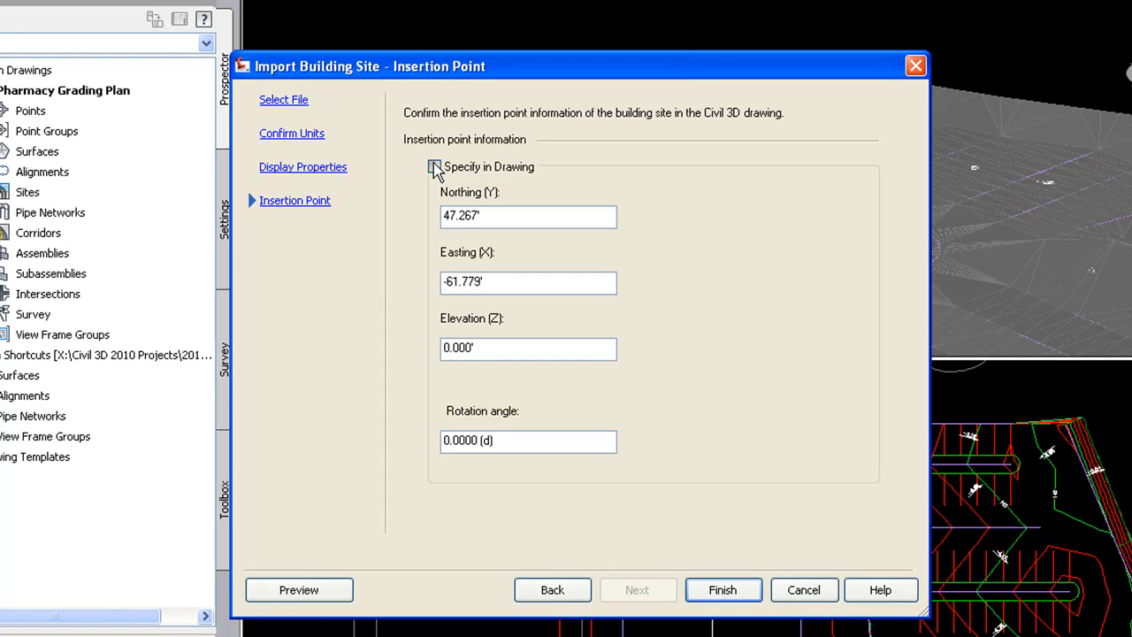
left_click(434, 166)
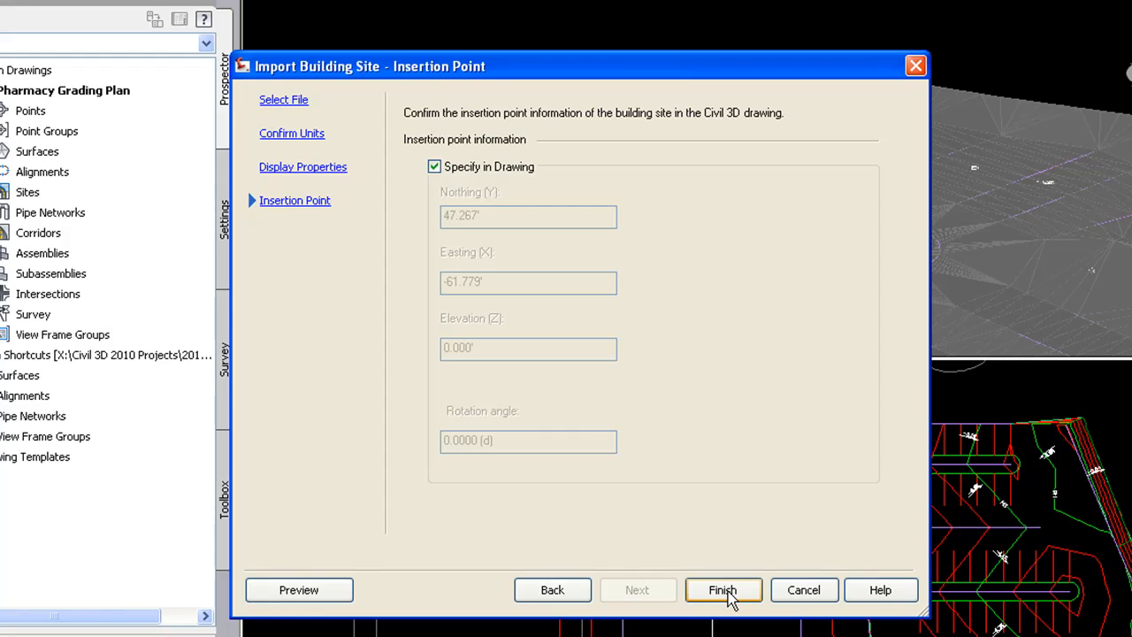
left_click(722, 591)
type("nea")
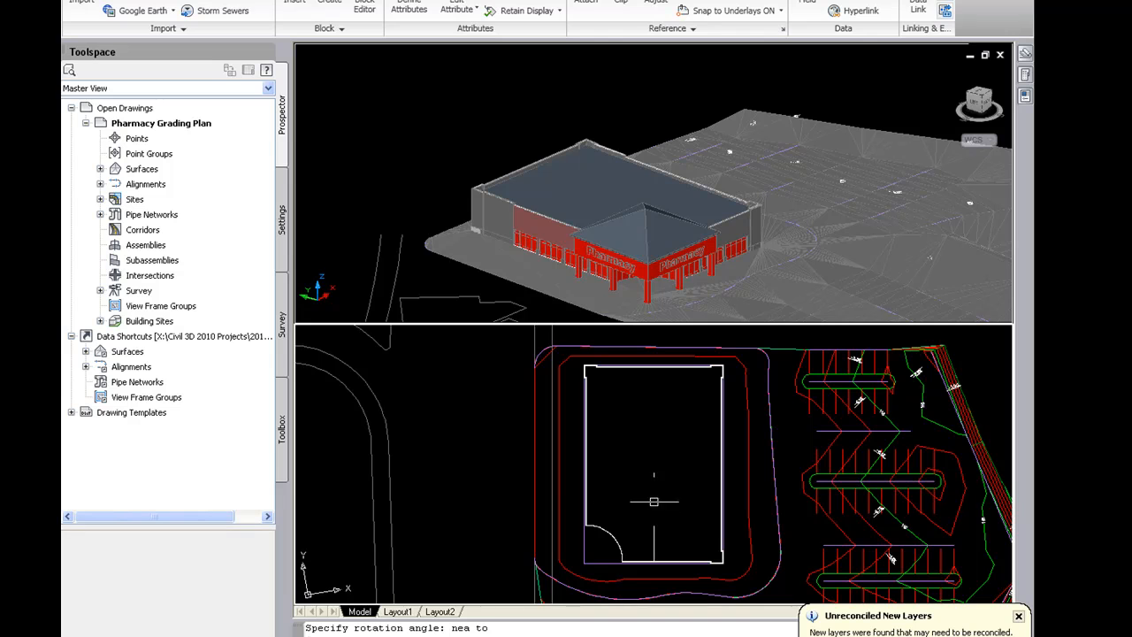
mouse_move(630, 356)
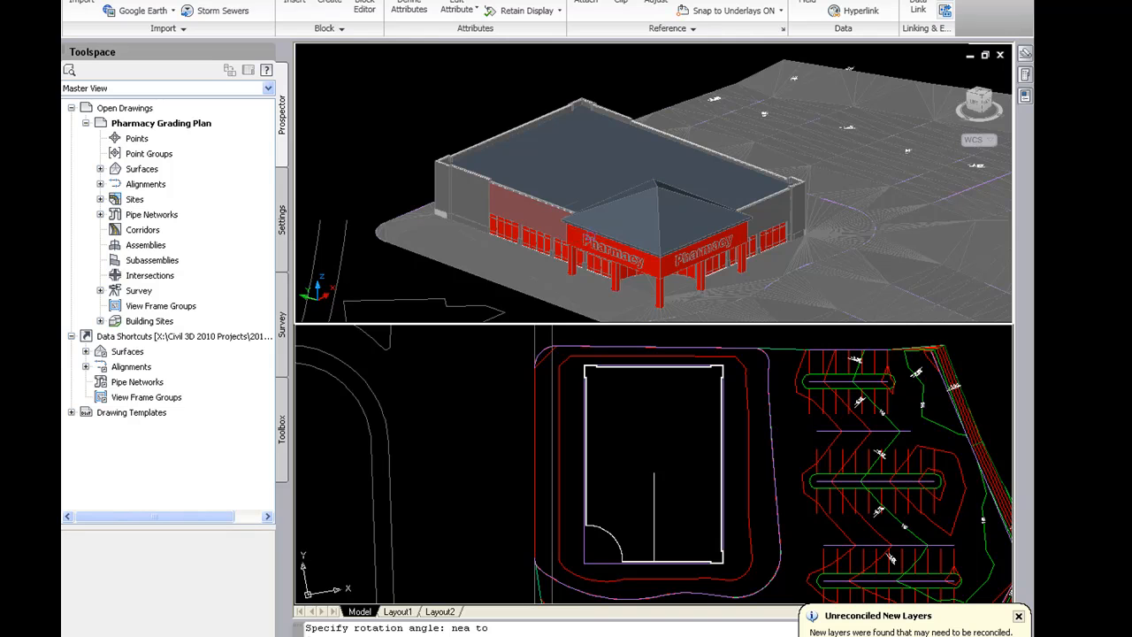
mouse_move(602, 181)
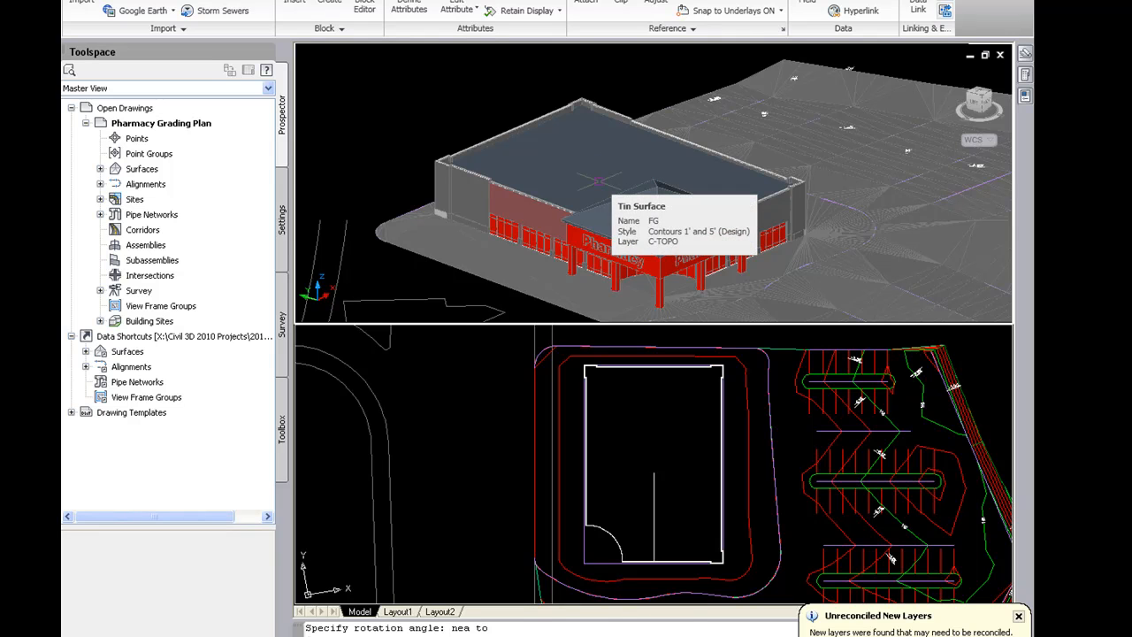